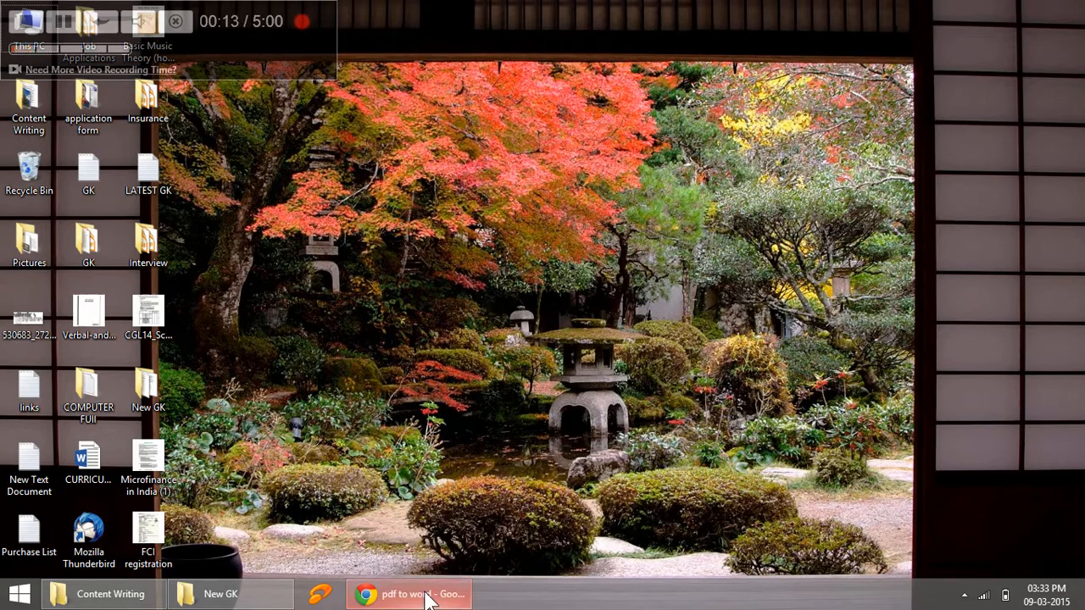
Restore Chrome with the 'pdf to word' Google results and locate the convertonlinefree.com listing.
left_click(407, 593)
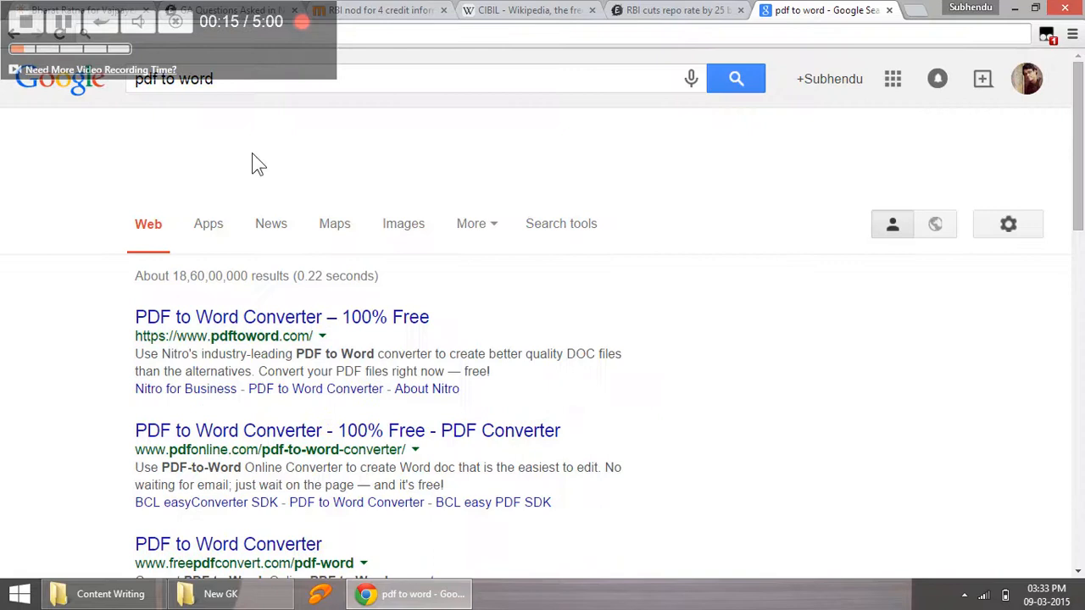
mouse_move(376, 156)
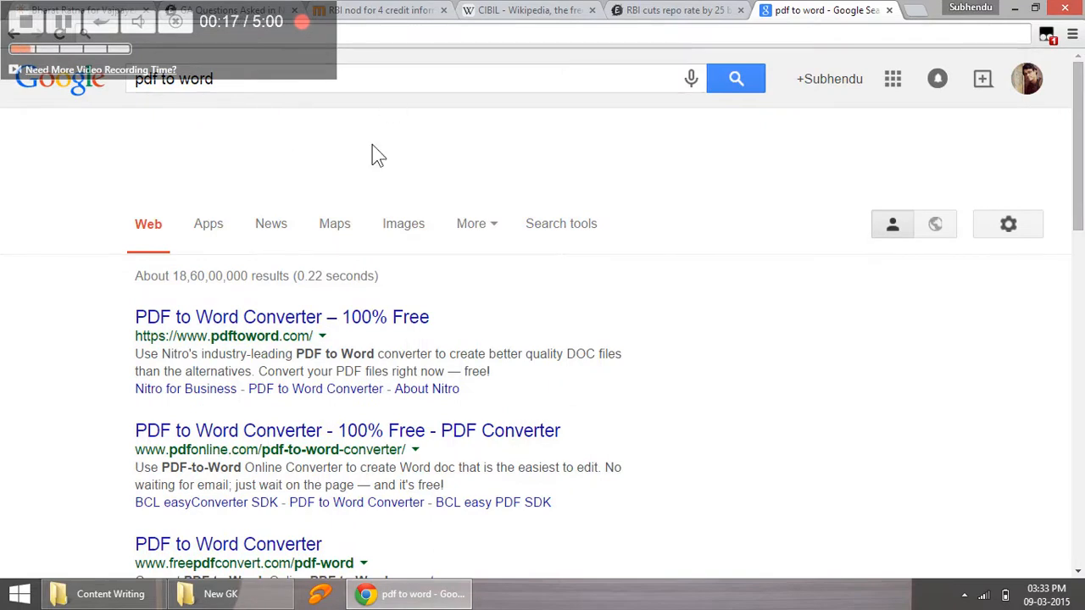
scroll("down", 3)
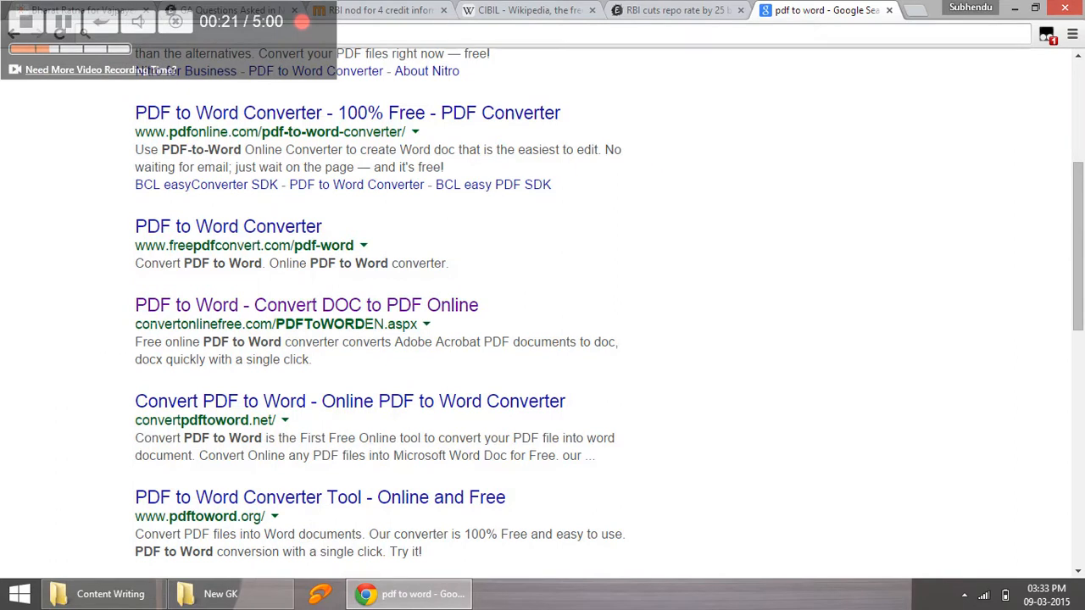
mouse_move(269, 305)
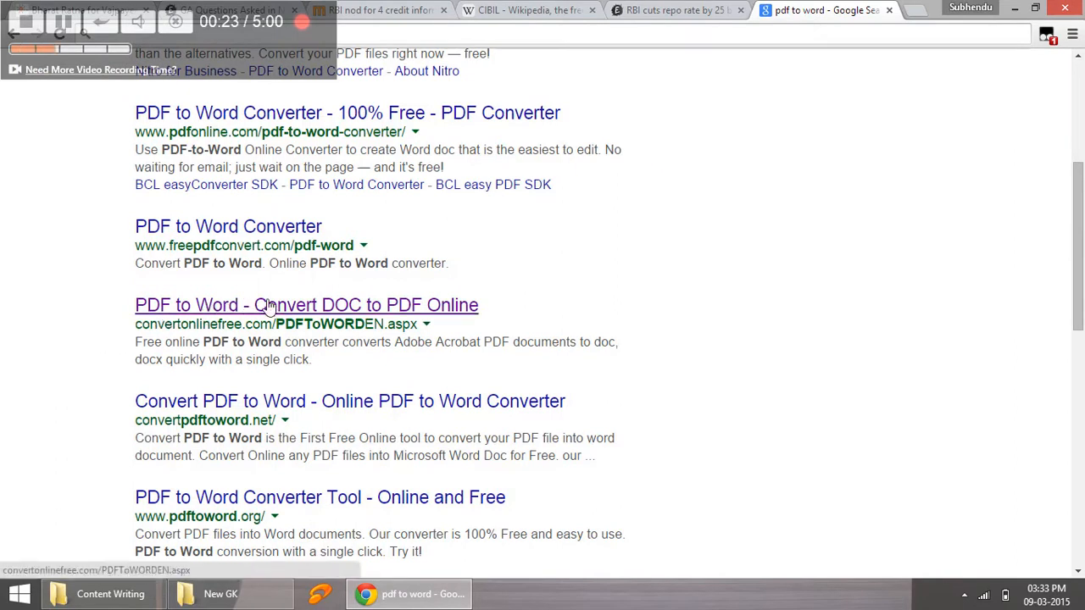
mouse_move(84, 349)
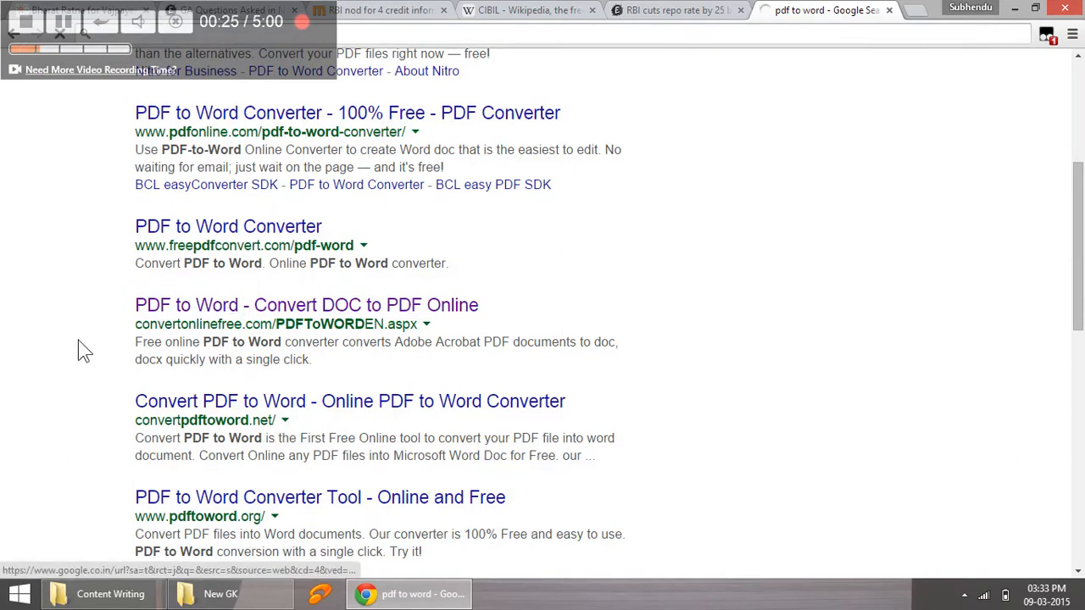
Open the 'PDF to Word - Convert DOC to PDF Online' result and reach its PDF to DOCX upload form.
left_click(305, 305)
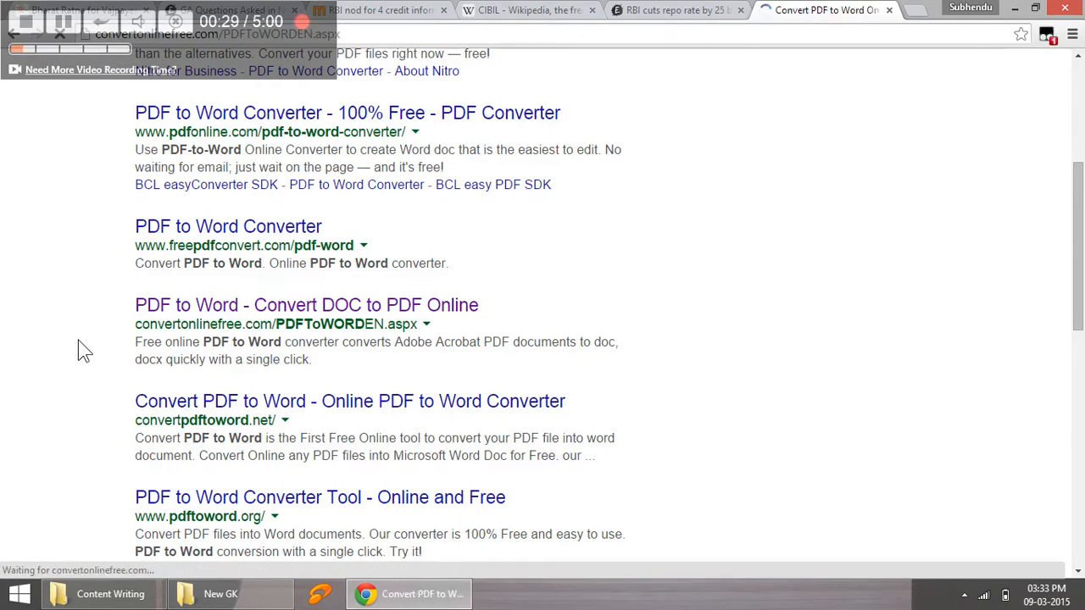
left_click(307, 305)
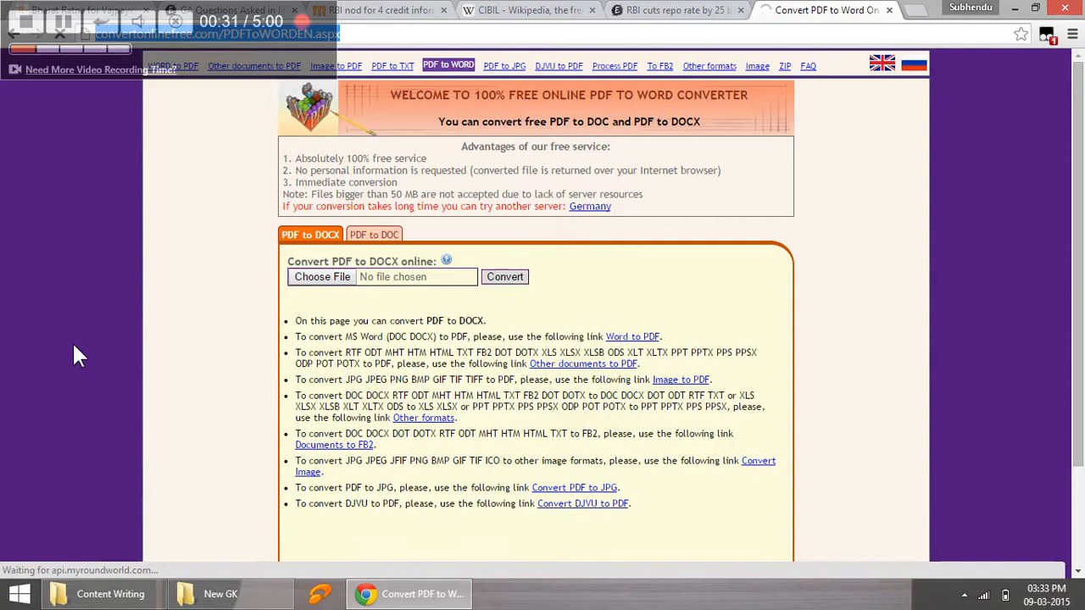
scroll("down", 3)
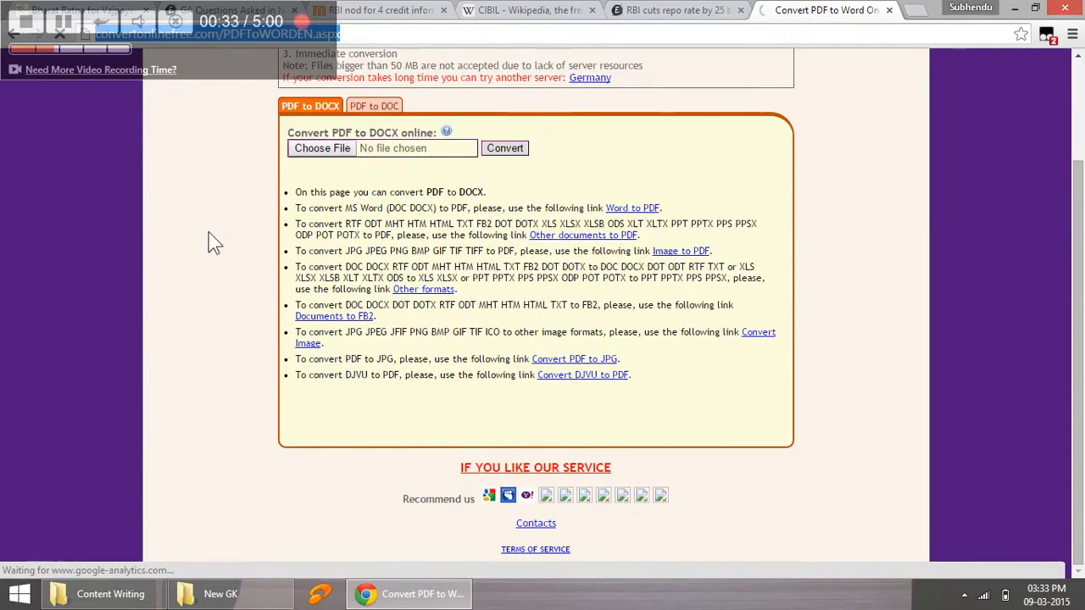
scroll("up", 3)
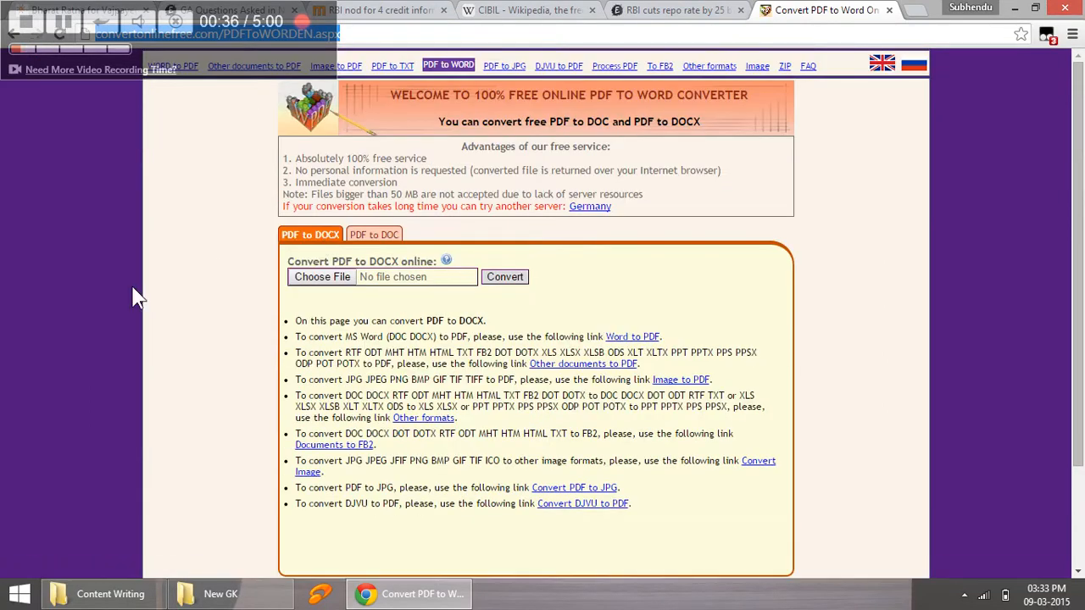
scroll("down", 3)
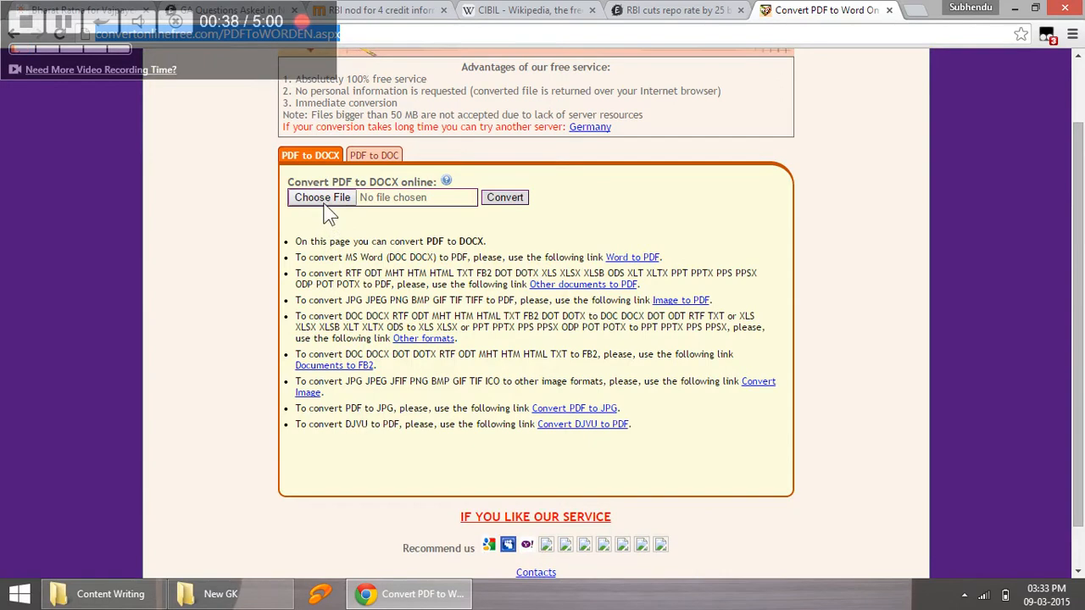
Choose CGL14_SchemeSyllabus.pdf from the Desktop as the file to upload for conversion.
left_click(322, 197)
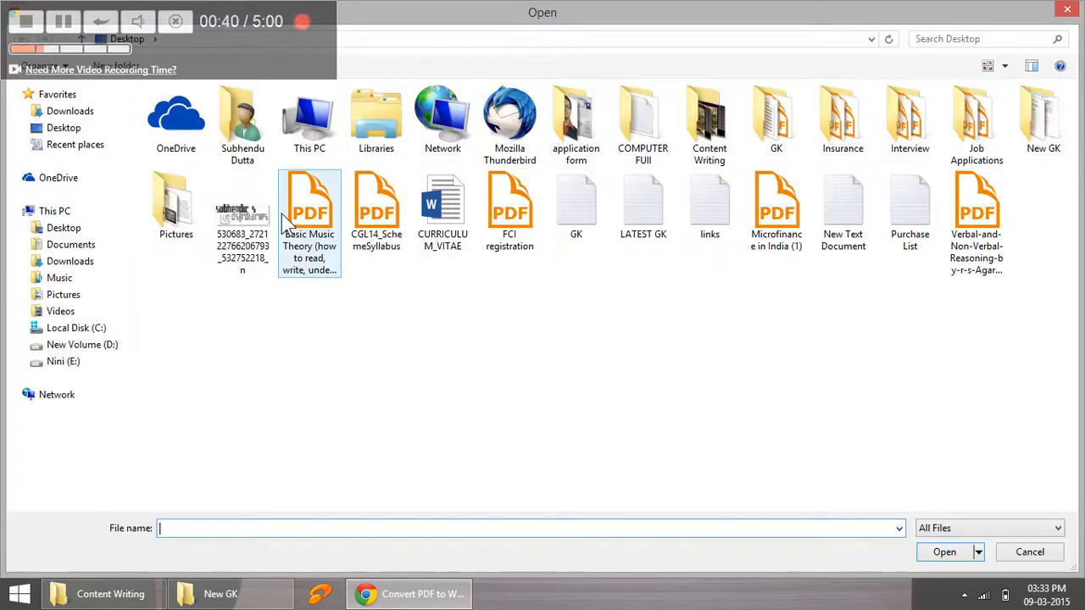
left_click(977, 212)
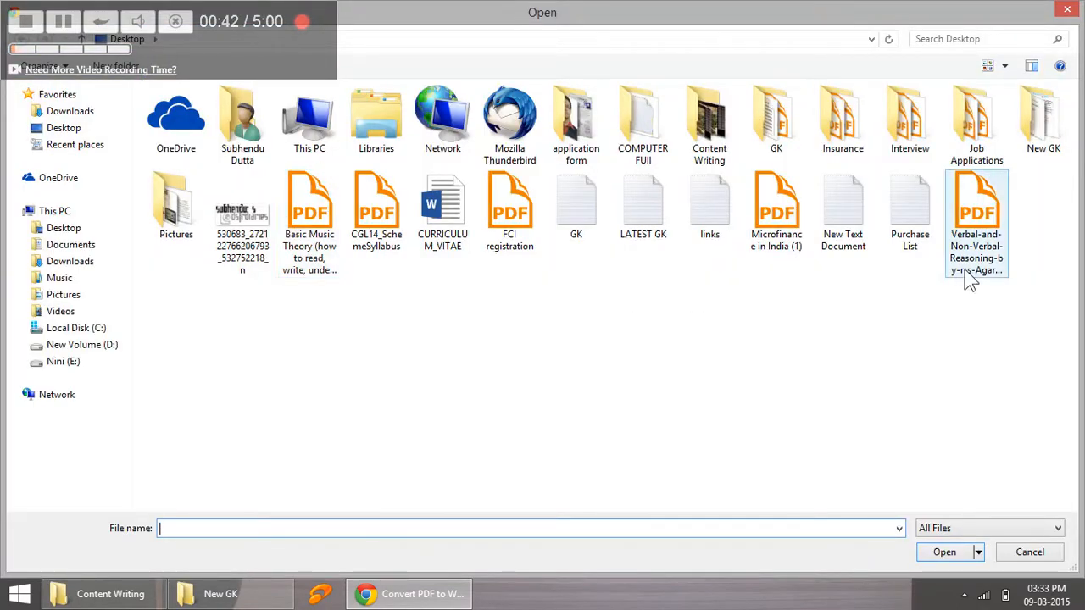
left_click(508, 206)
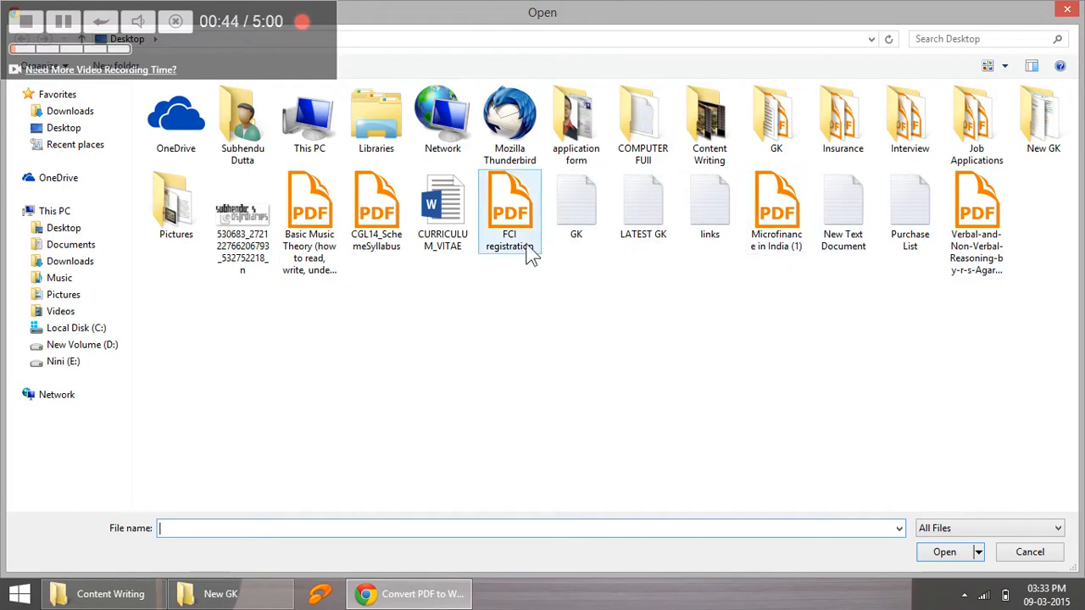
left_click(944, 553)
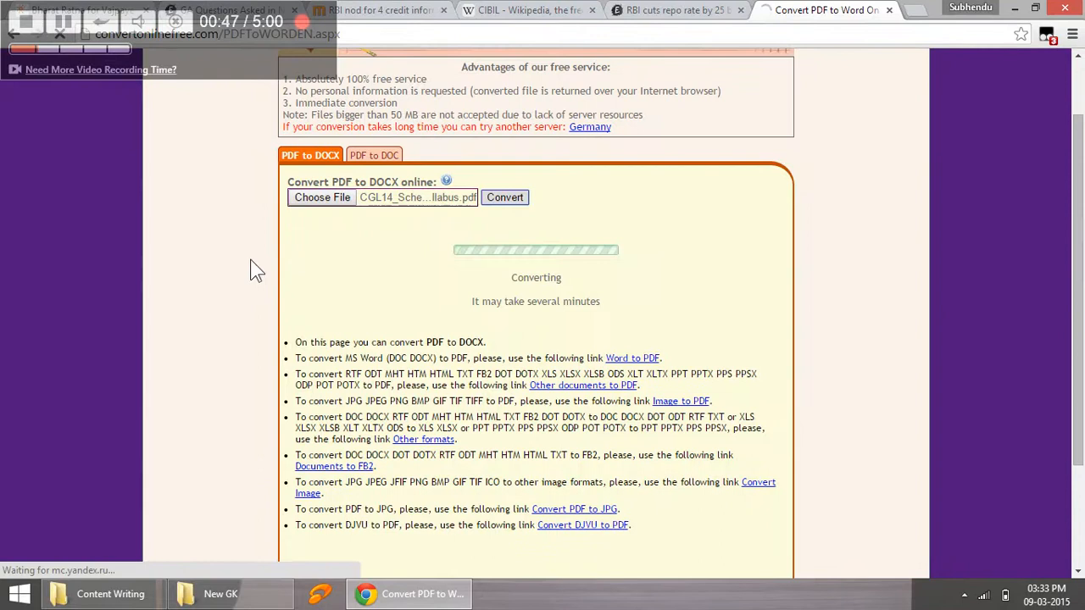
Start the conversion of the syllabus PDF to DOCX and wait for CGL14_SchemeSyllabus.docx to download.
scroll("down", 3)
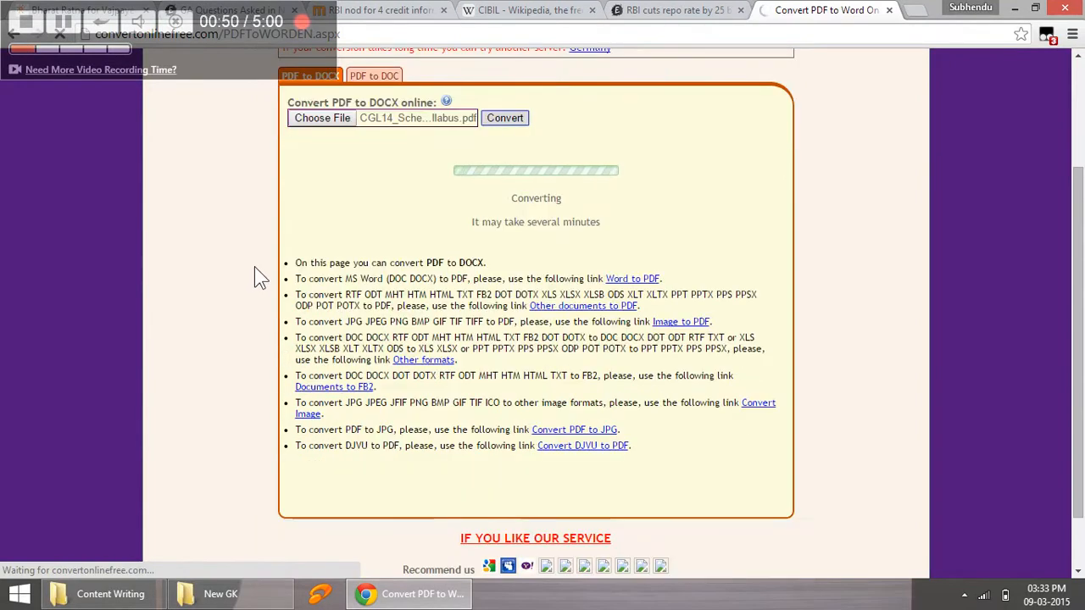
mouse_move(139, 258)
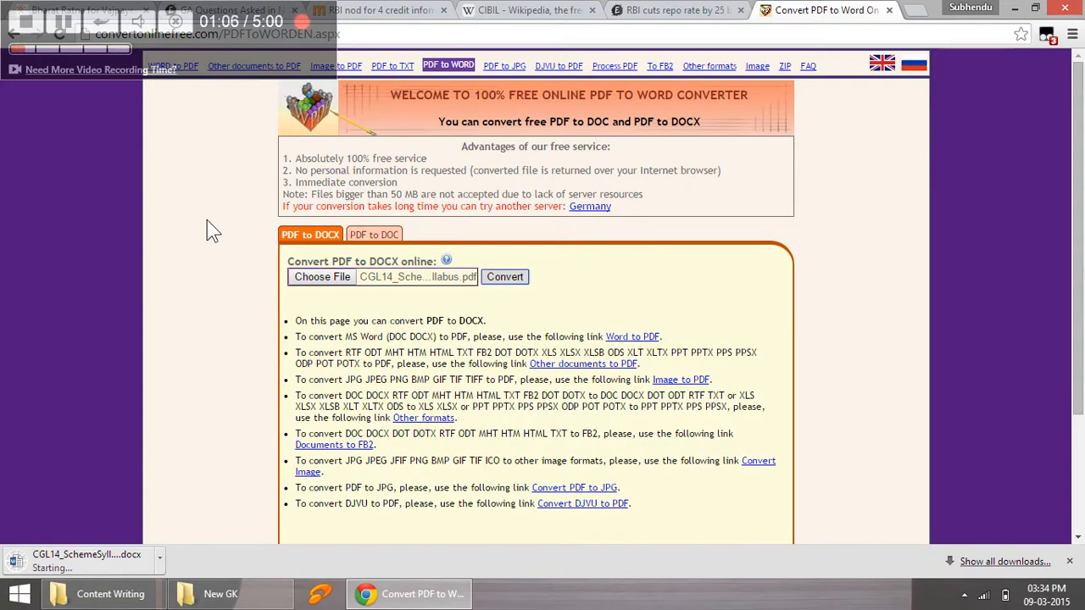
mouse_move(122, 532)
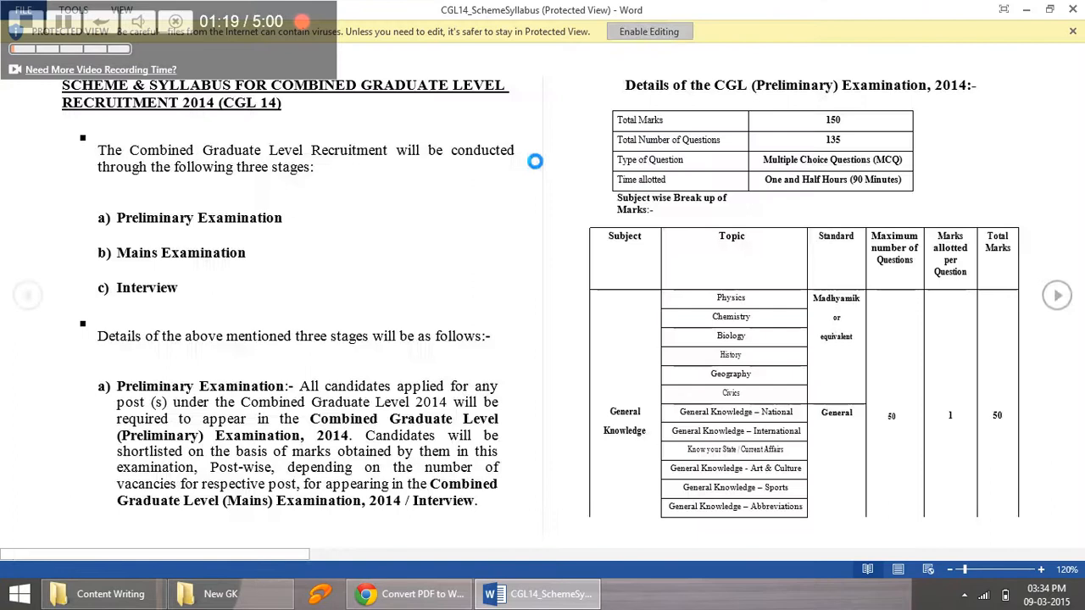
mouse_move(549, 163)
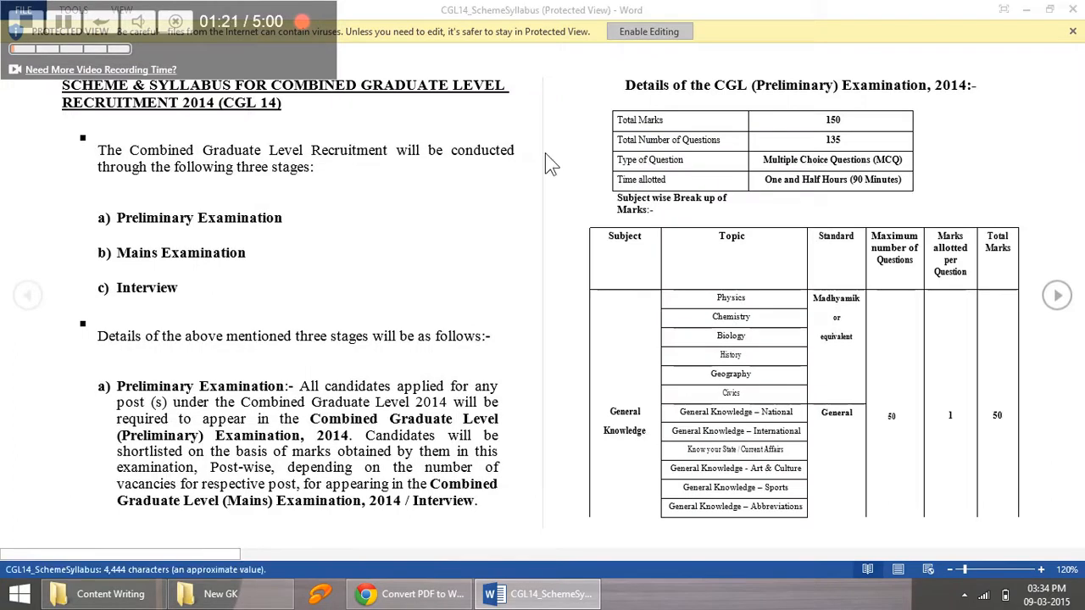
Enable editing on the converted syllabus and scroll through its three pages checking the examination and marks tables.
left_click(649, 30)
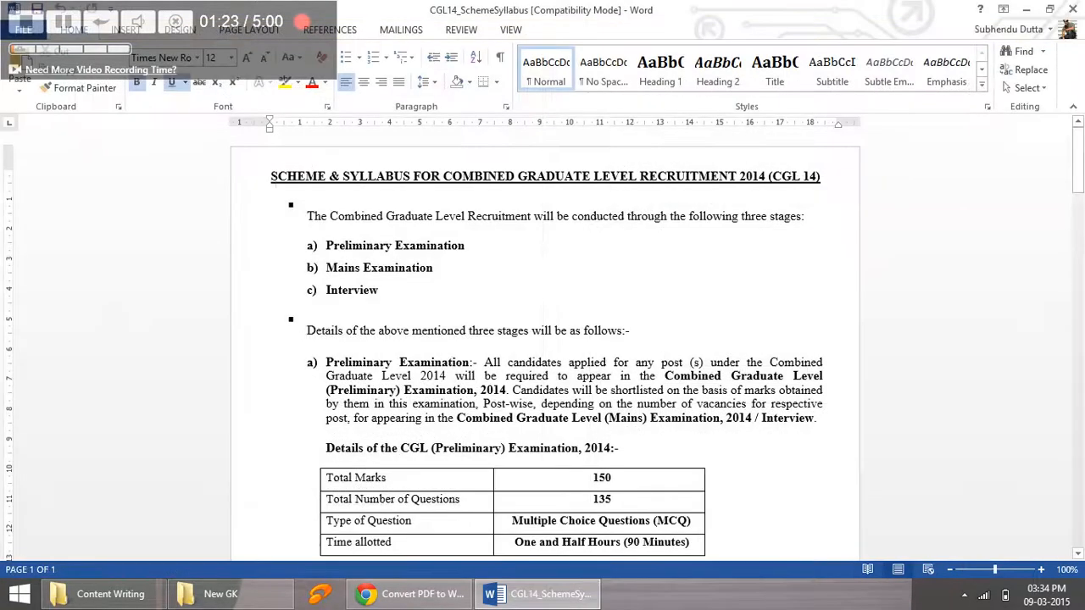
scroll("down", 3)
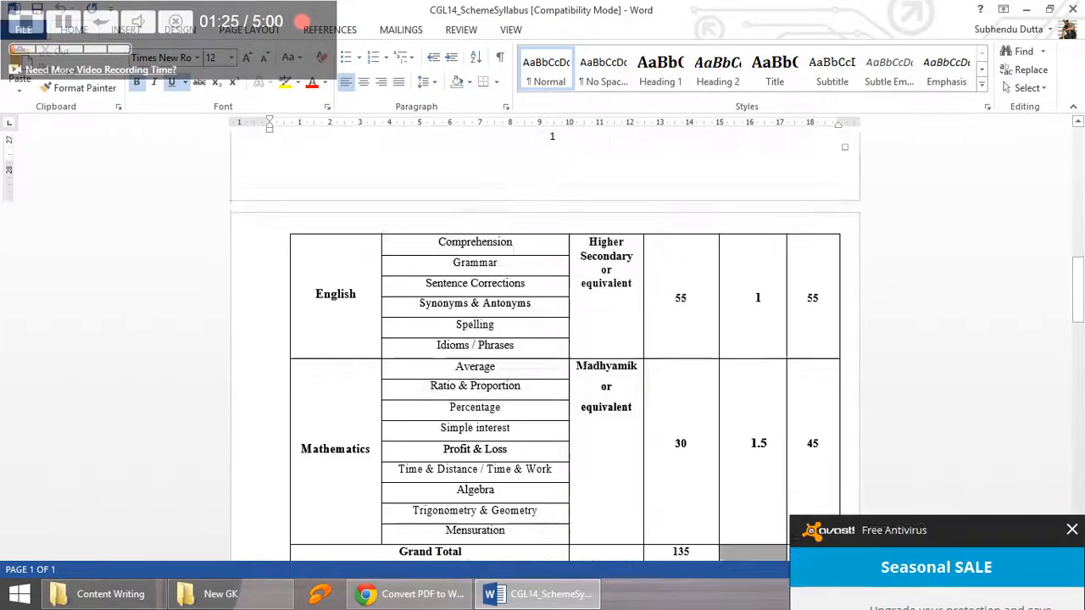
scroll("down", 3)
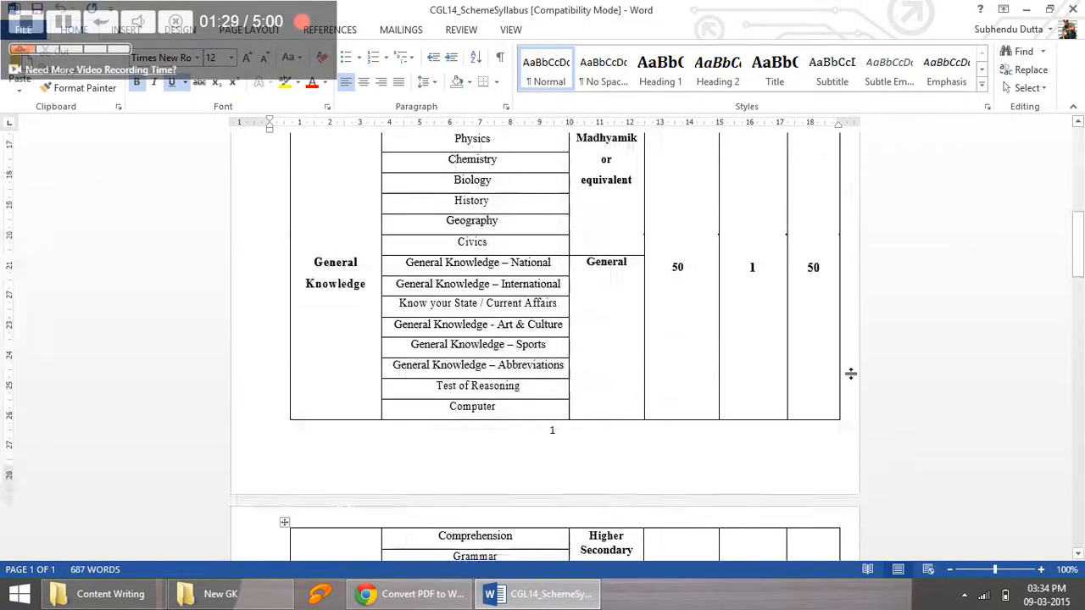
scroll("up", 3)
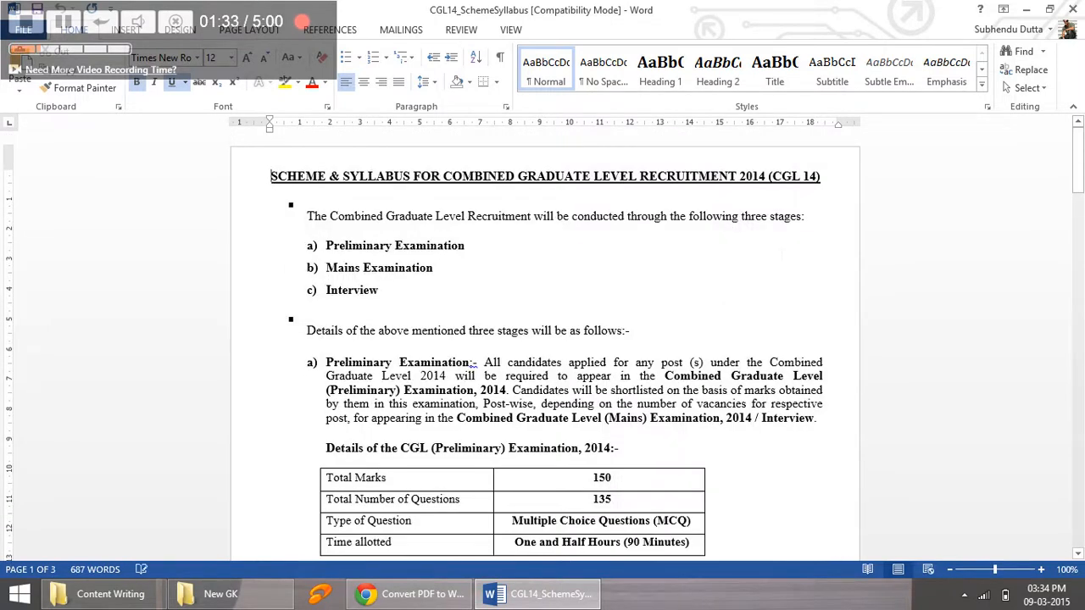
scroll("down", 3)
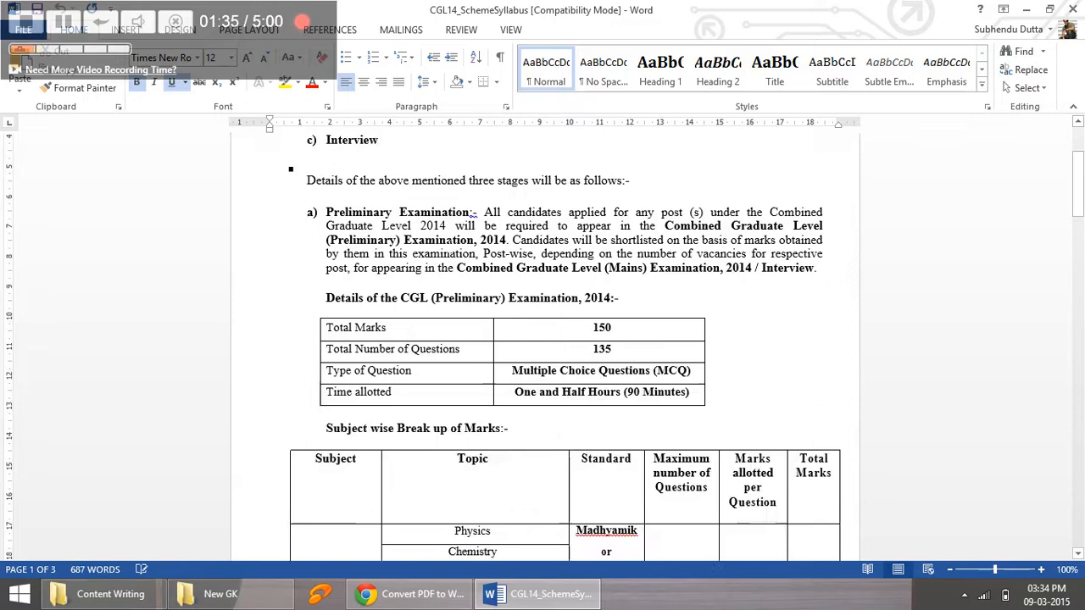
scroll("down", 3)
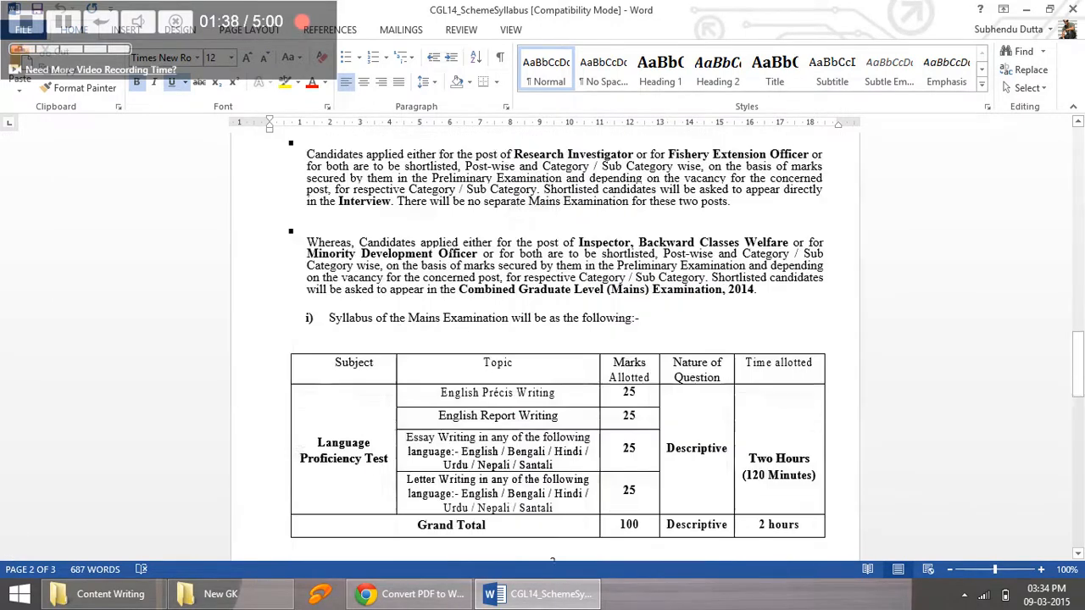
scroll("down", 3)
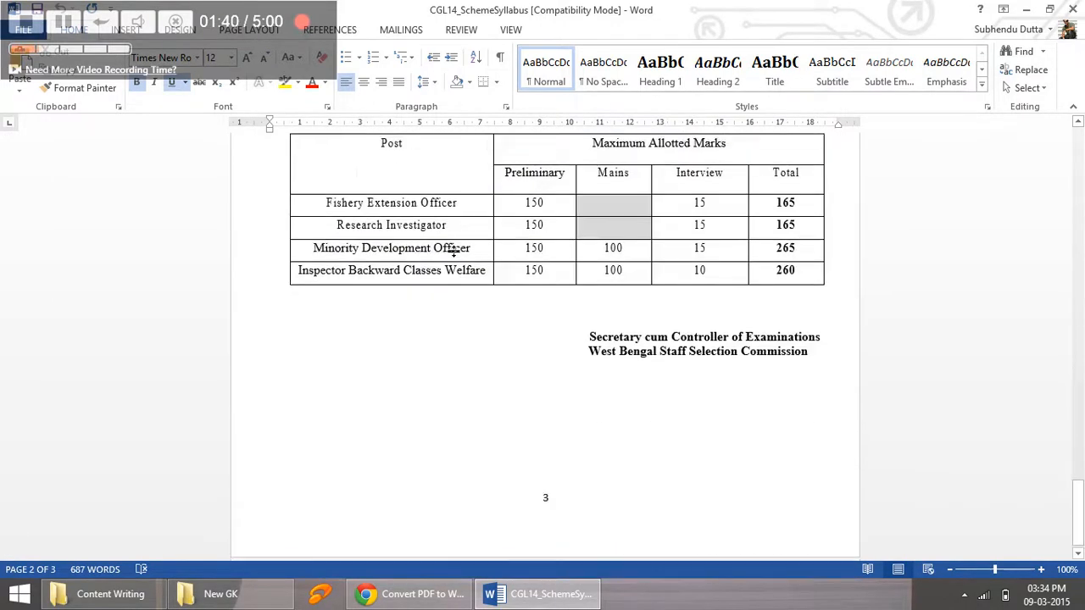